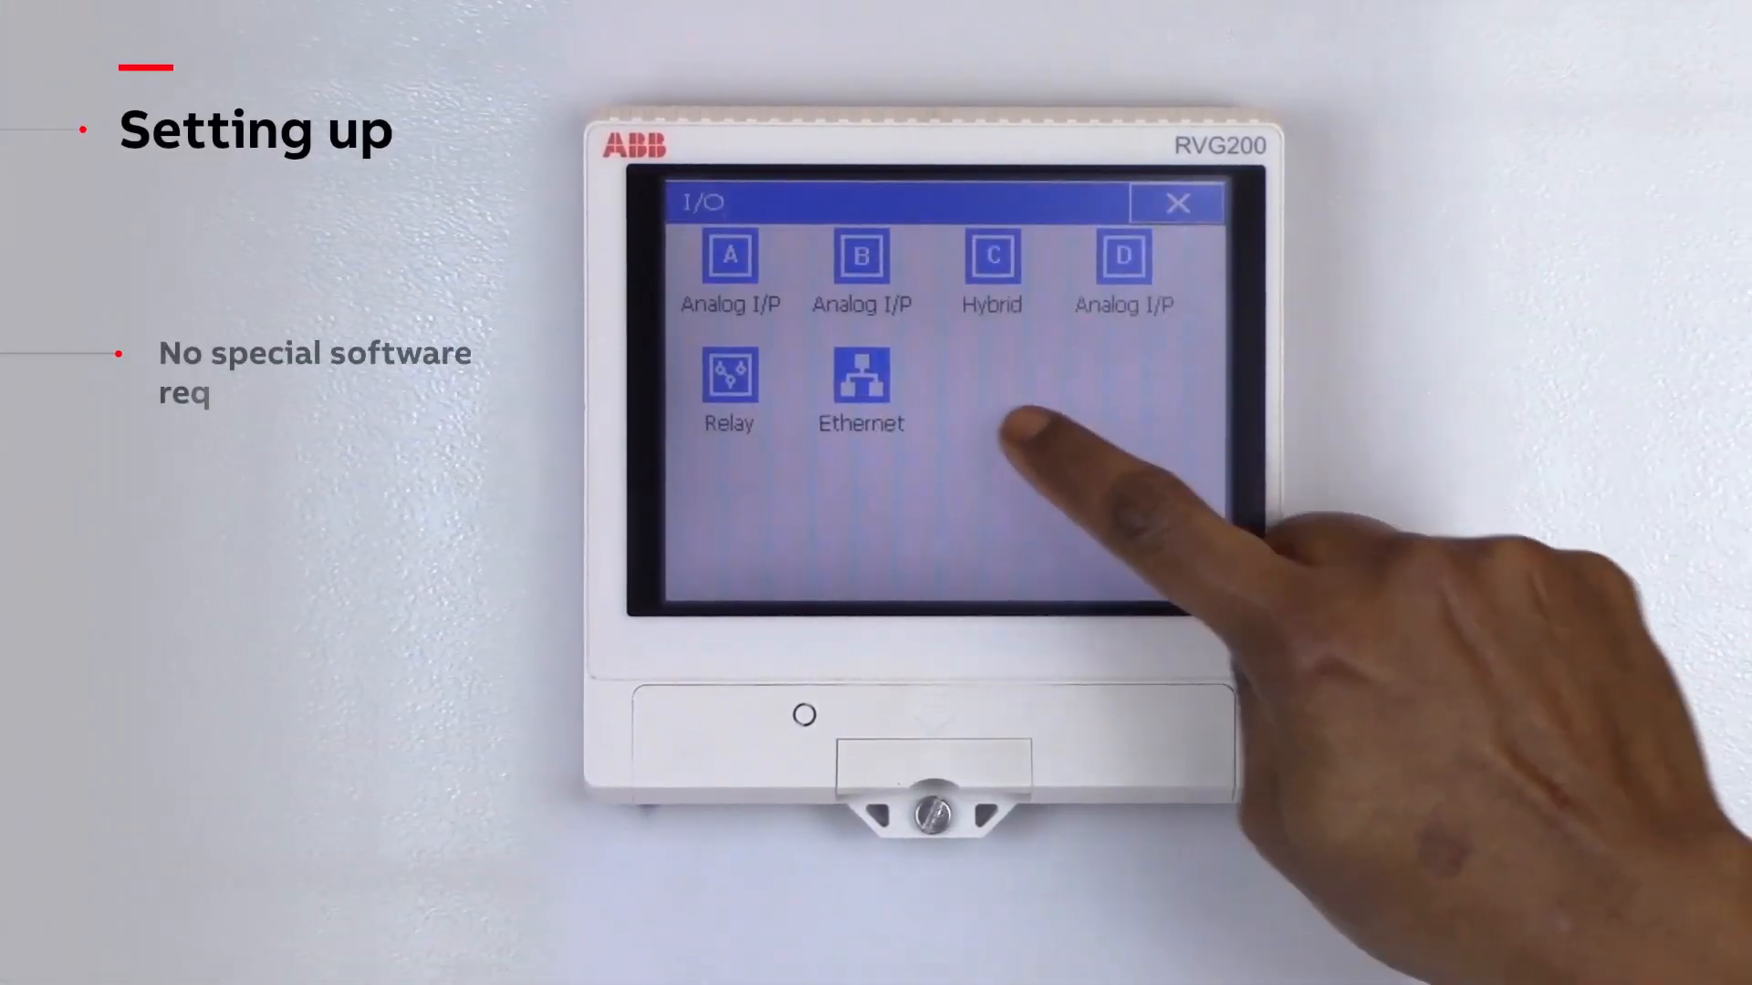
Open the recorder's Ethernet settings and step through the FTP user and Email sender pages.
left_click(860, 380)
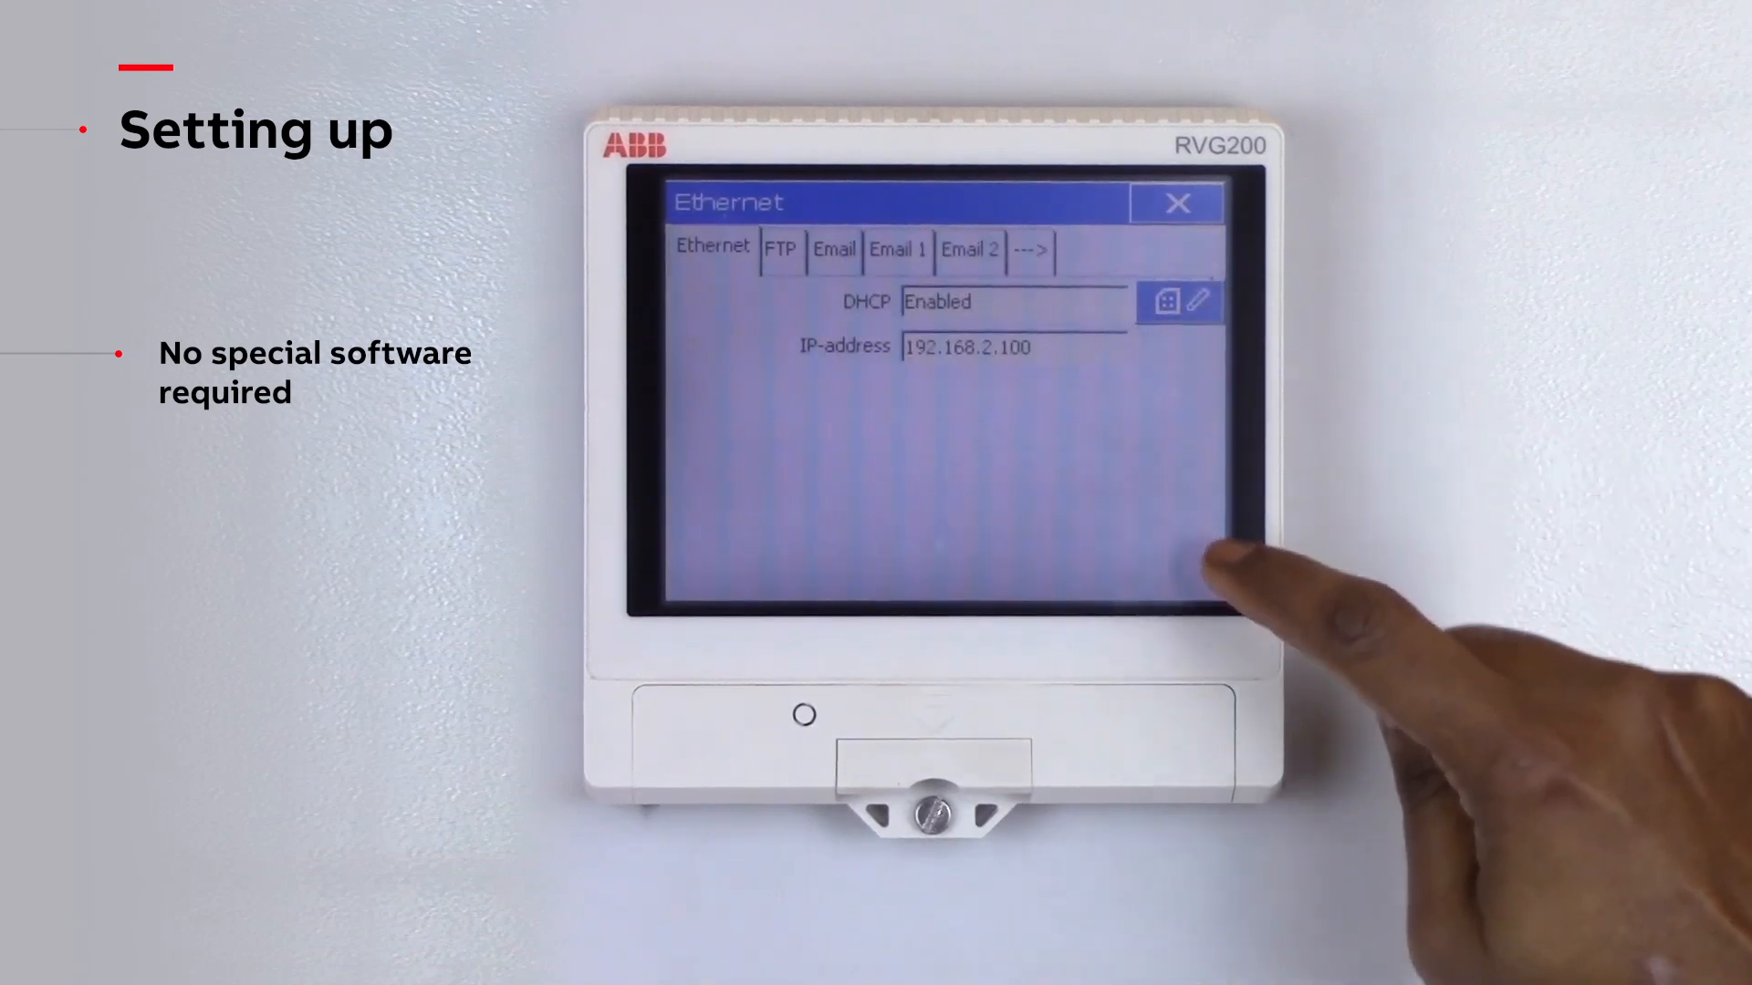
left_click(780, 249)
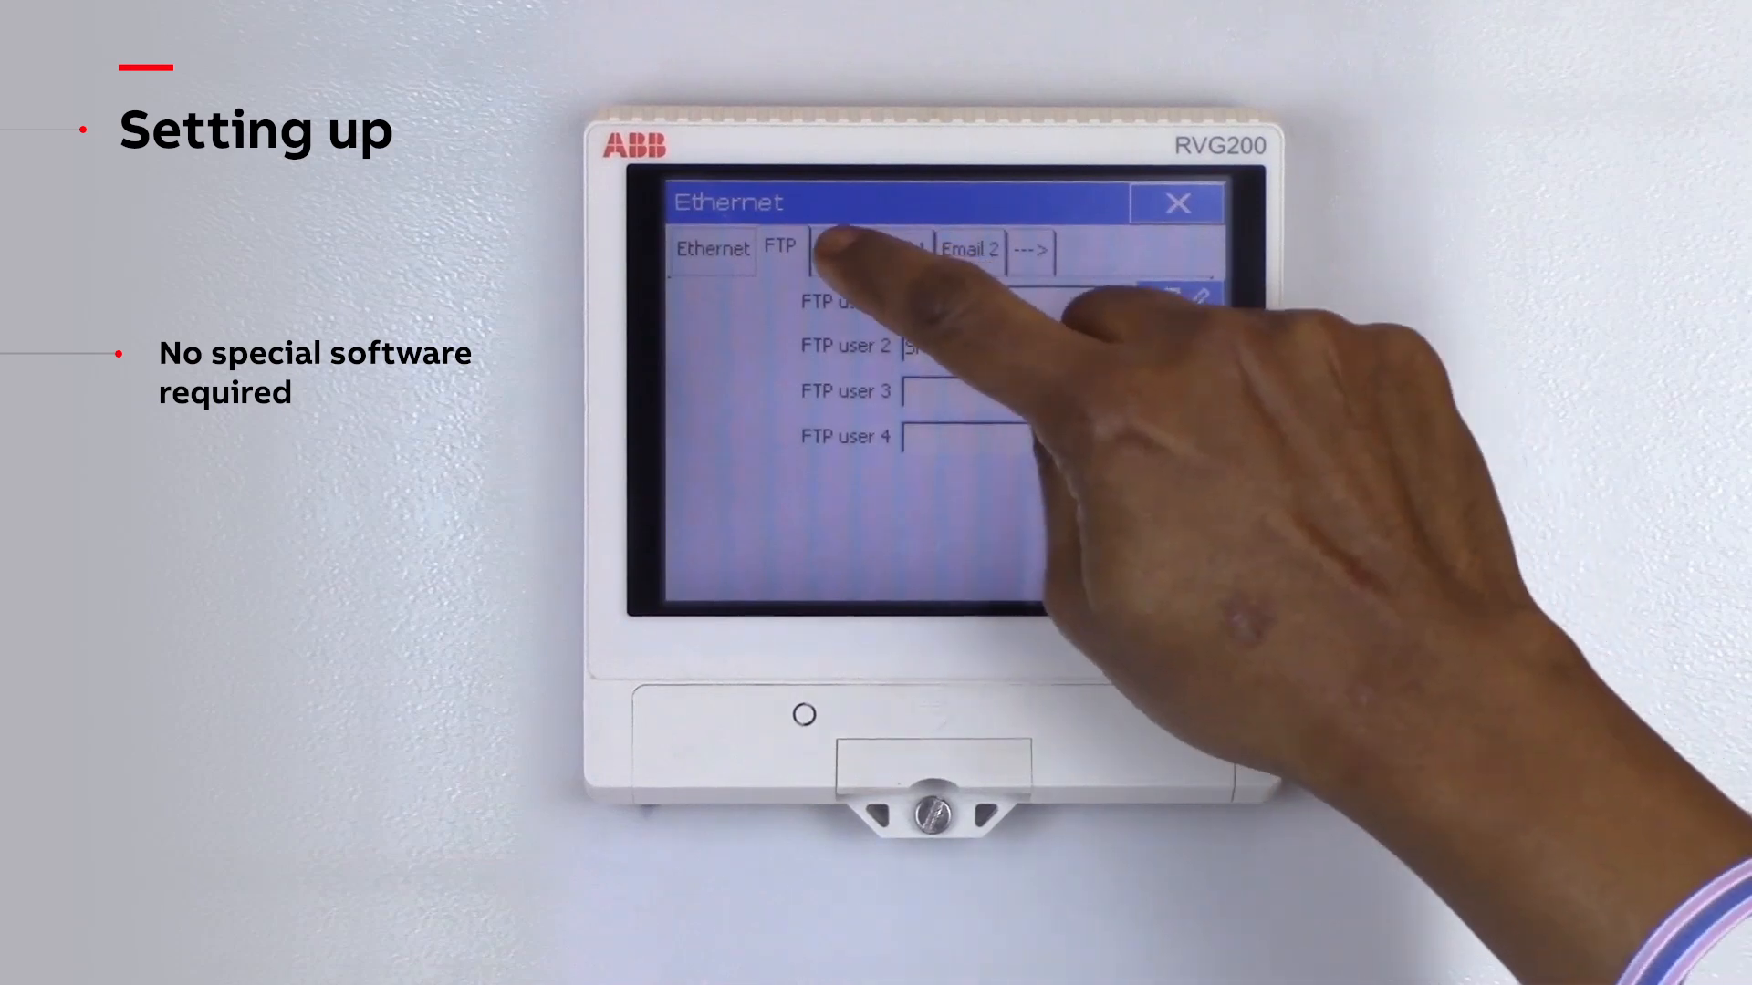
left_click(833, 248)
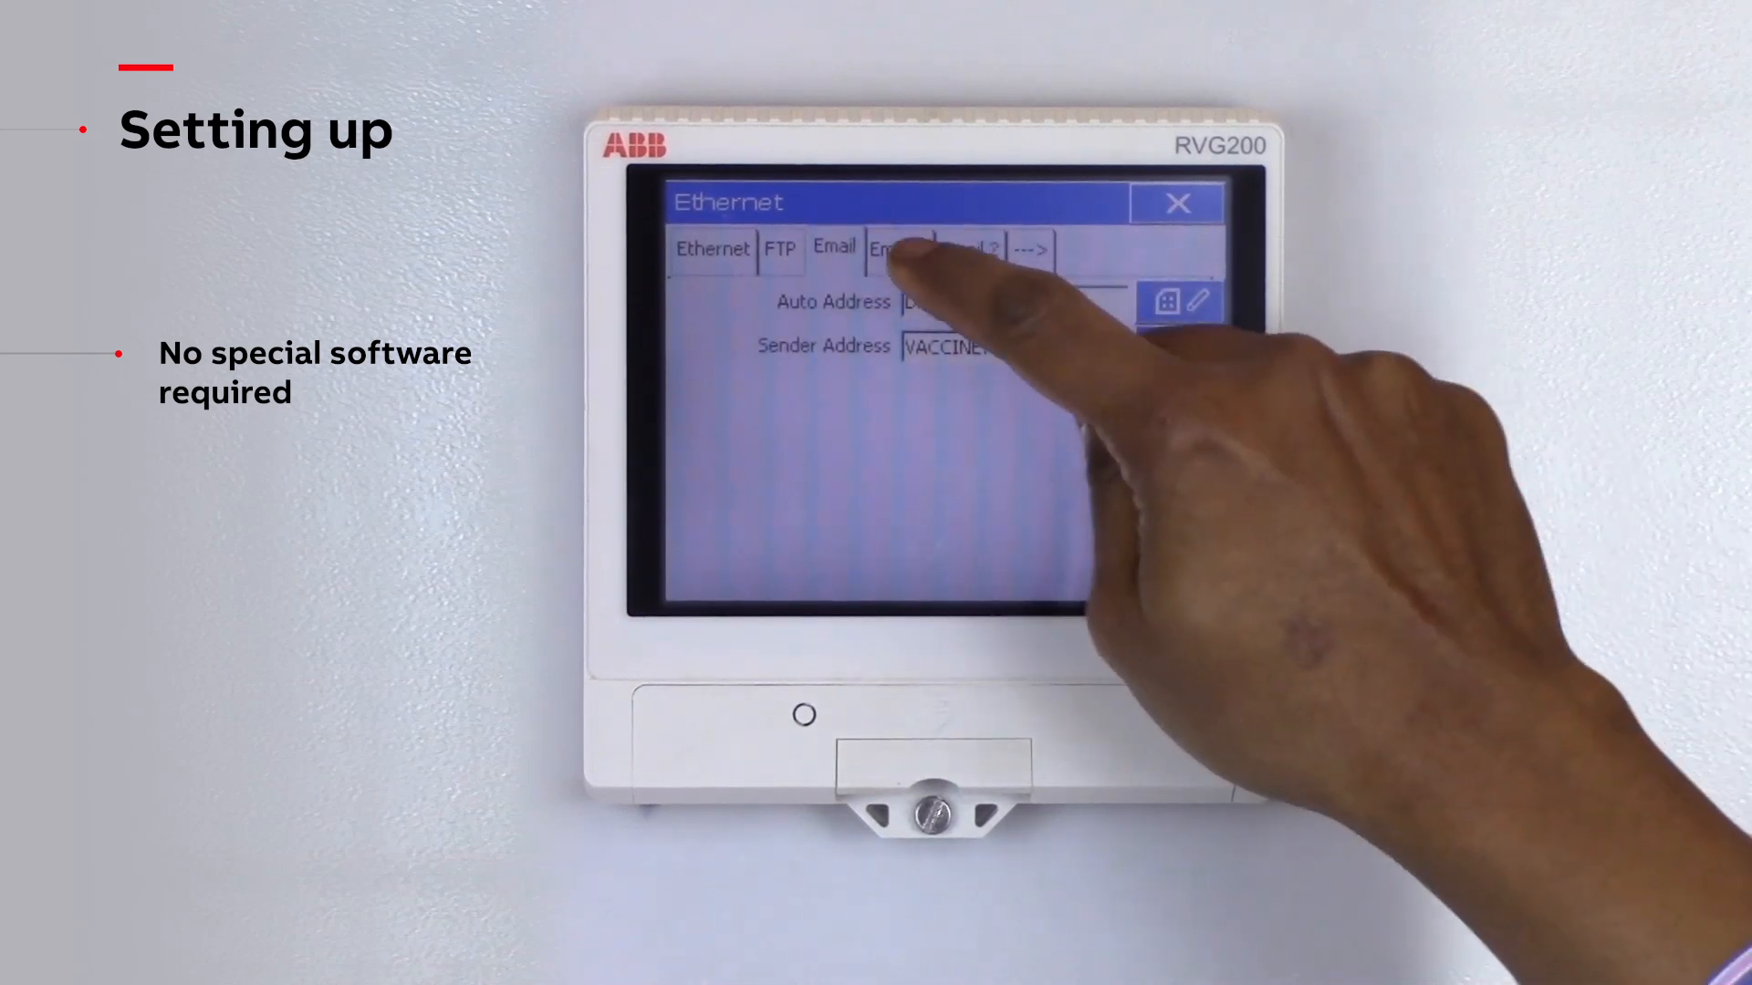